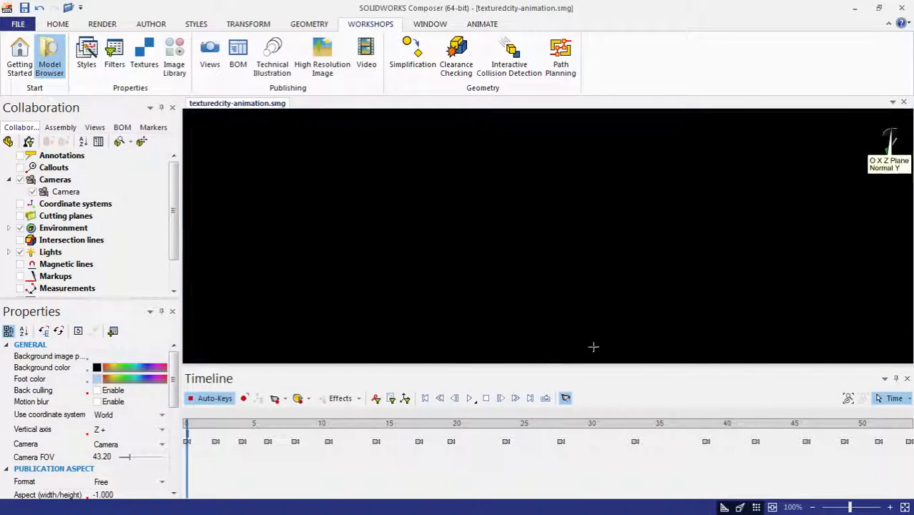
Play the city flythrough, then stop with the playhead at 10 s showing the blue box.
{"action": "left_click", "coordinate": [470, 397]}
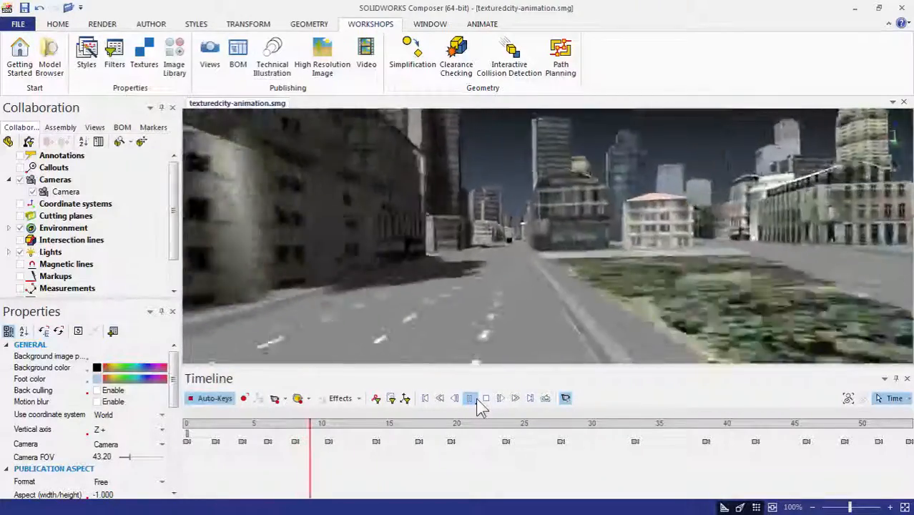
{"action": "left_click", "coordinate": [469, 398]}
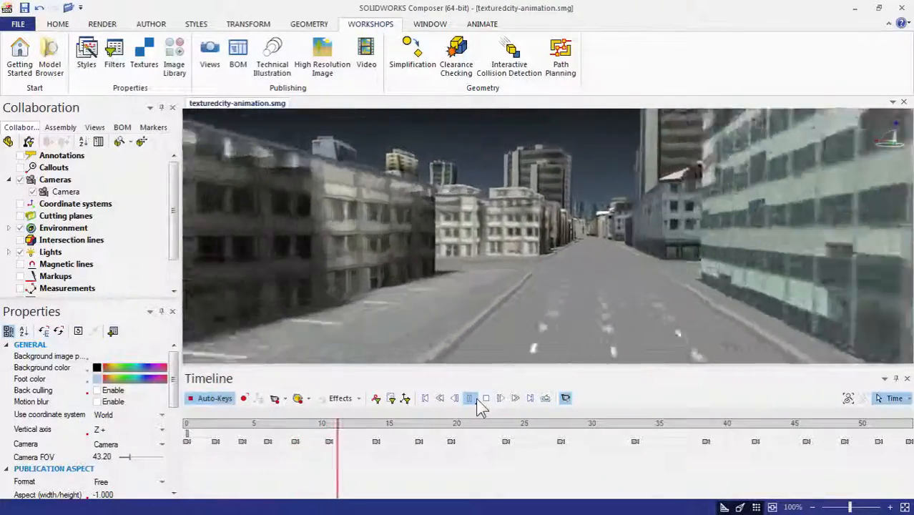
{"action": "left_click", "coordinate": [470, 398]}
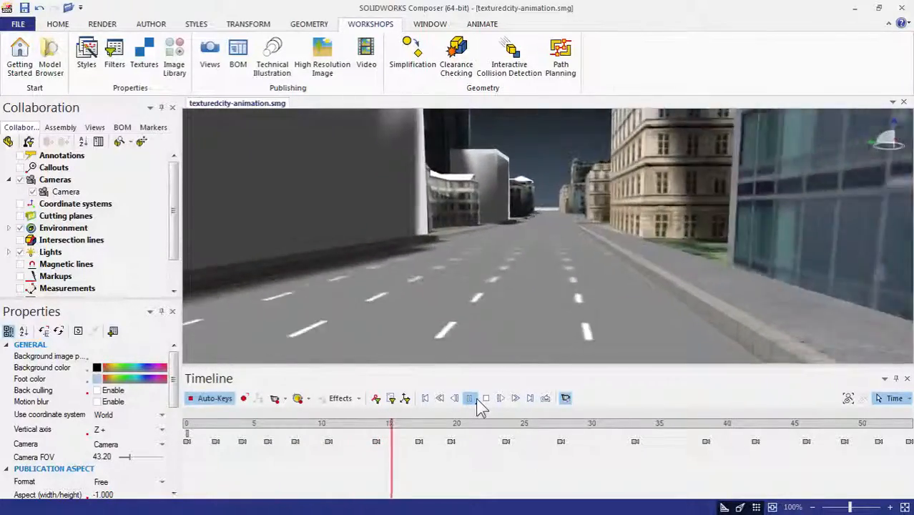
{"action": "left_click", "coordinate": [470, 398]}
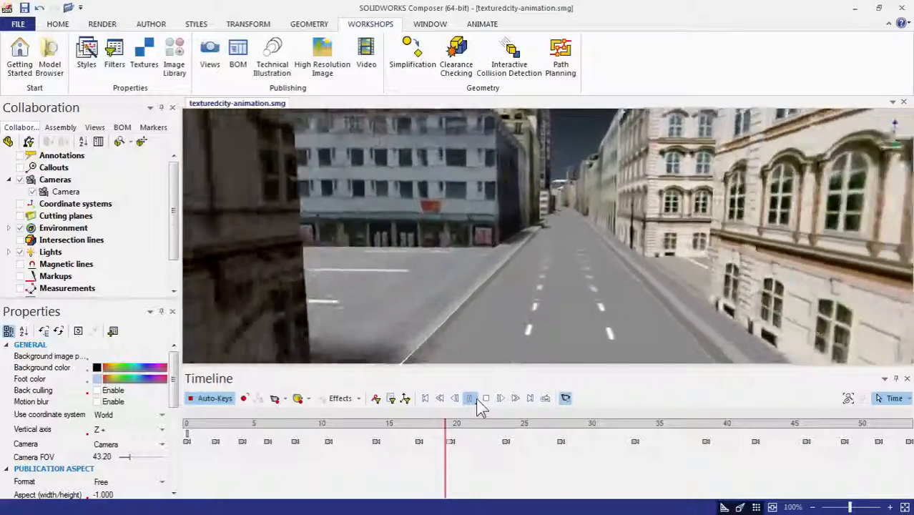
{"action": "left_click", "coordinate": [470, 398]}
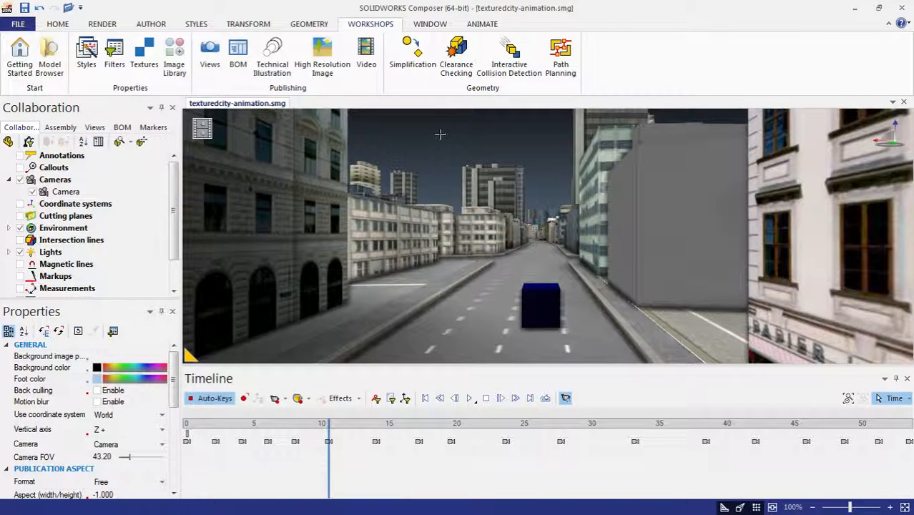
Select the blue box and add a second camera, Camera 1, via Attach Camera.
{"action": "left_click", "coordinate": [538, 308]}
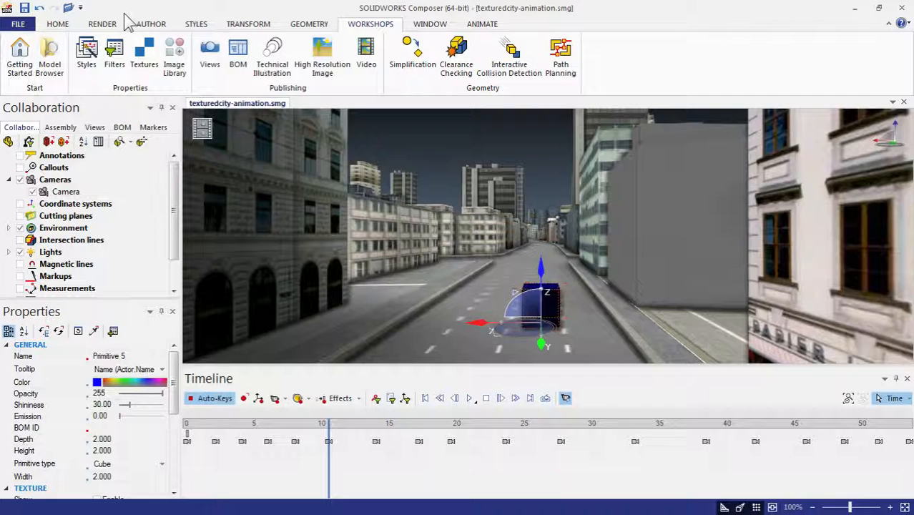
{"action": "left_click", "coordinate": [195, 23]}
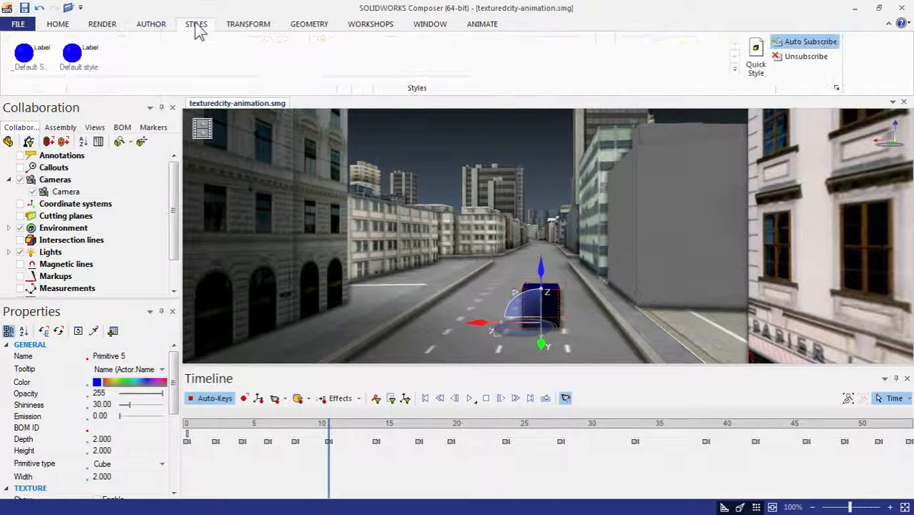
{"action": "left_click", "coordinate": [57, 23]}
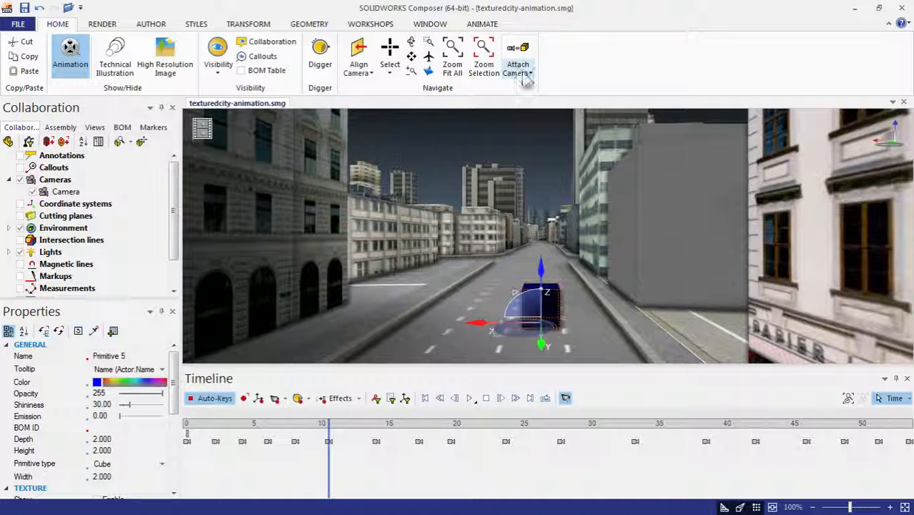
{"action": "left_click", "coordinate": [524, 72]}
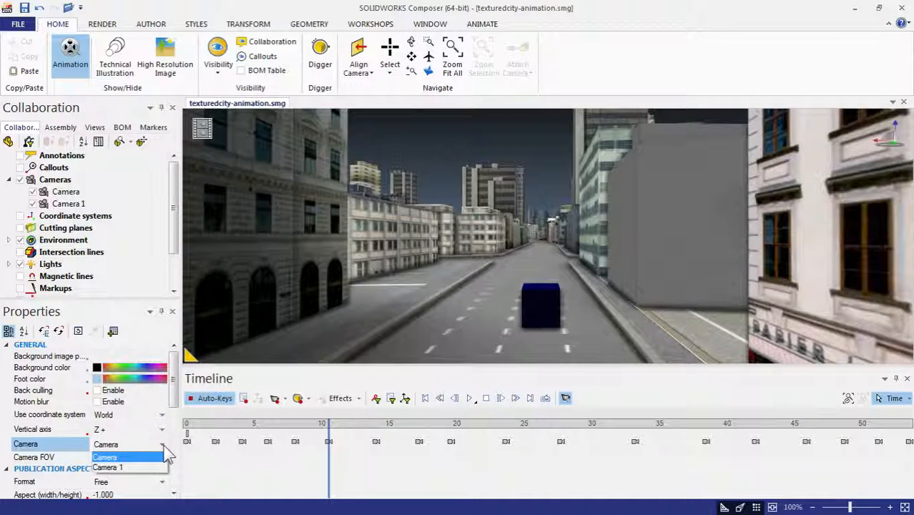
Set the scene Camera property to Camera 1 at 10 s and reselect the blue box.
{"action": "left_click", "coordinate": [116, 467]}
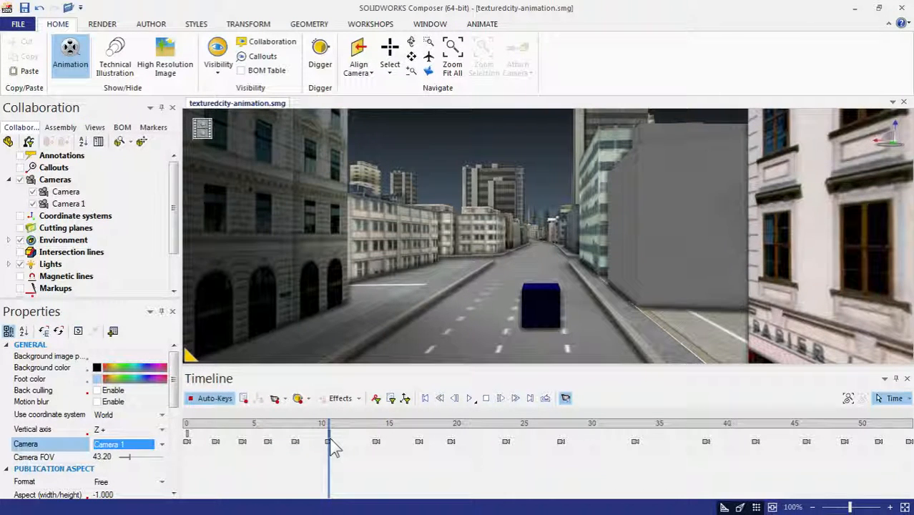
{"action": "left_click", "coordinate": [541, 308]}
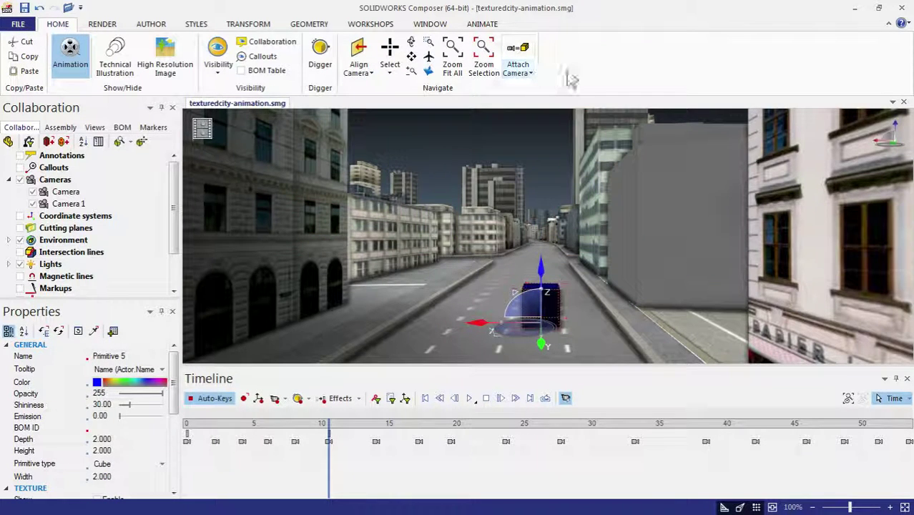
Attach Camera 1 to the blue box in 'Move-With' rigid mode.
{"action": "left_click", "coordinate": [518, 72]}
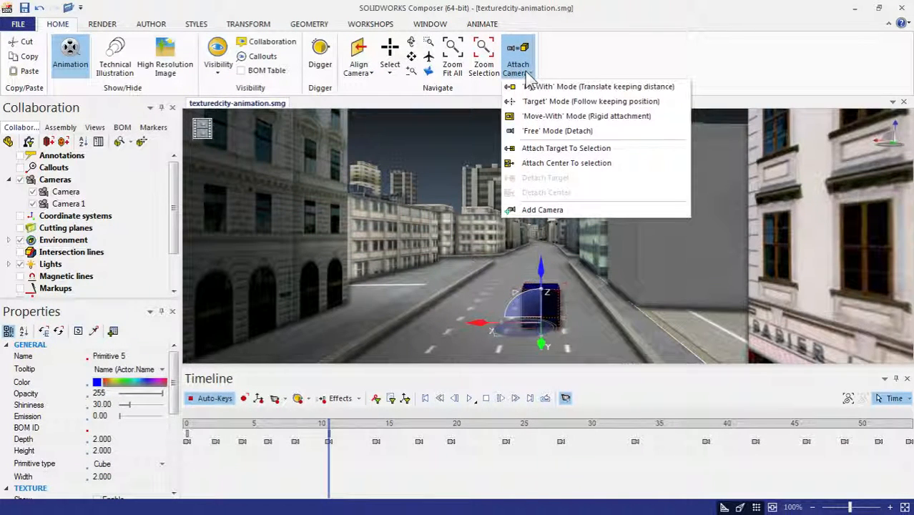
{"action": "mouse_move", "coordinate": [567, 116]}
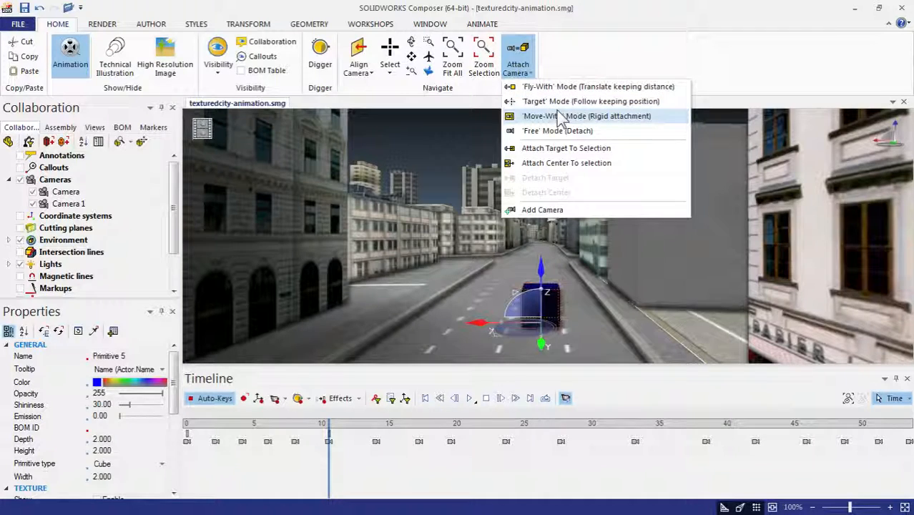
{"action": "mouse_move", "coordinate": [561, 122]}
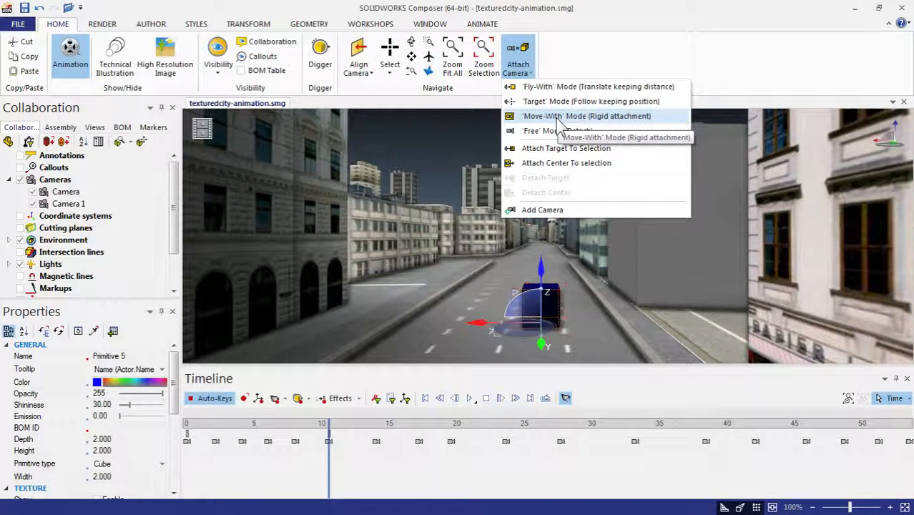
{"action": "left_click", "coordinate": [576, 116]}
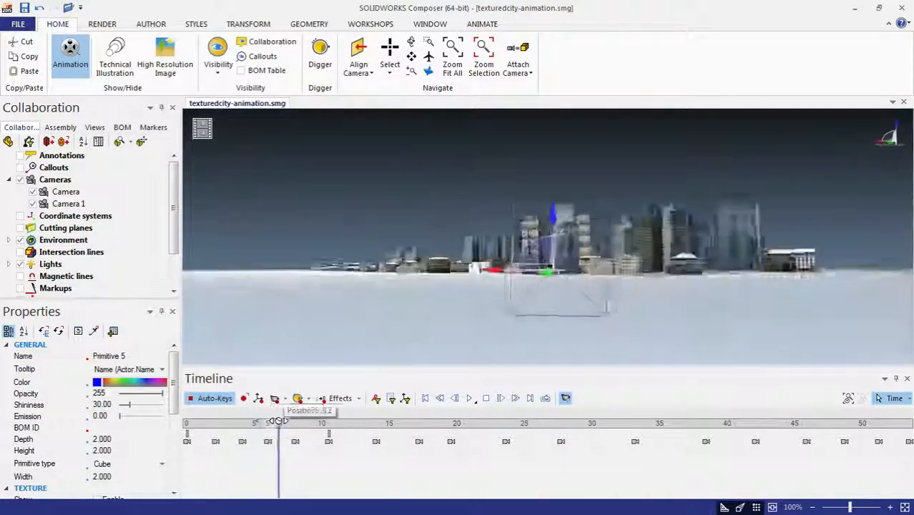
{"action": "left_click_drag", "start_coordinate": [279, 422], "coordinate": [329, 422]}
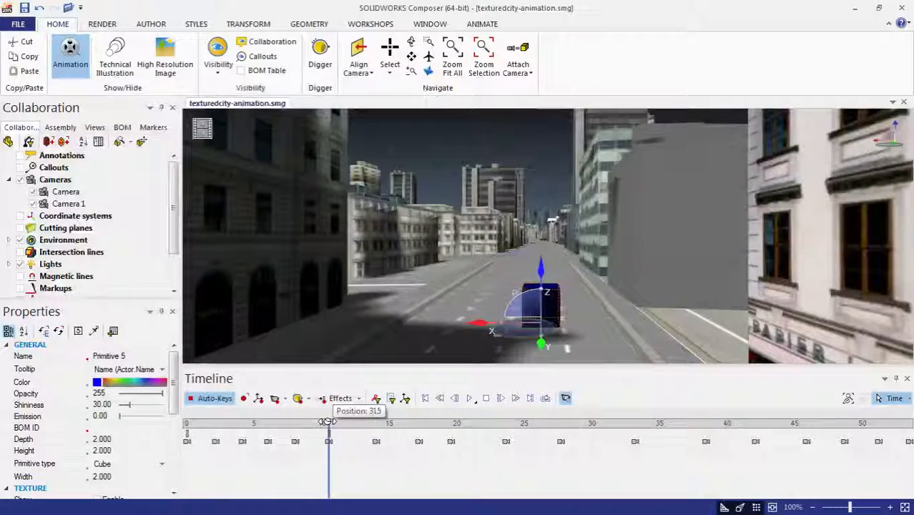
{"action": "left_click_drag", "start_coordinate": [329, 422], "coordinate": [360, 422]}
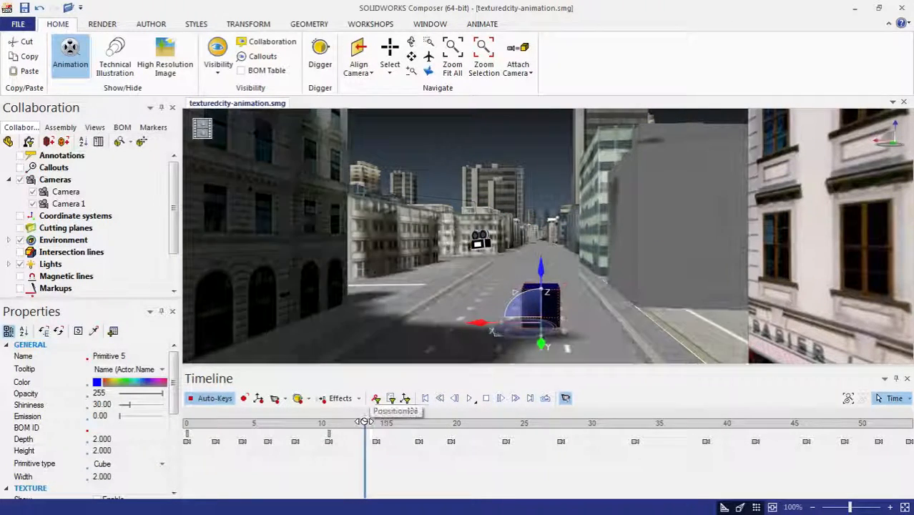
{"action": "left_click_drag", "start_coordinate": [365, 422], "coordinate": [481, 422]}
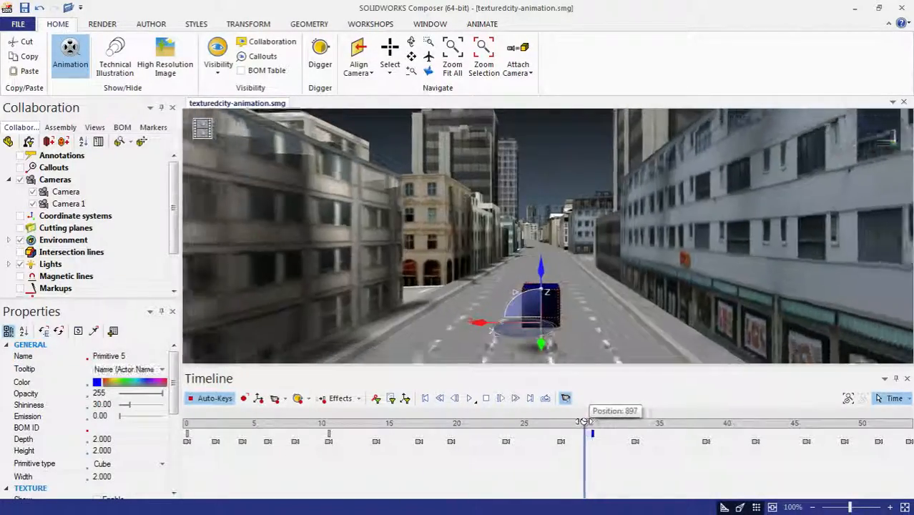
{"action": "left_click_drag", "start_coordinate": [586, 429], "coordinate": [451, 430]}
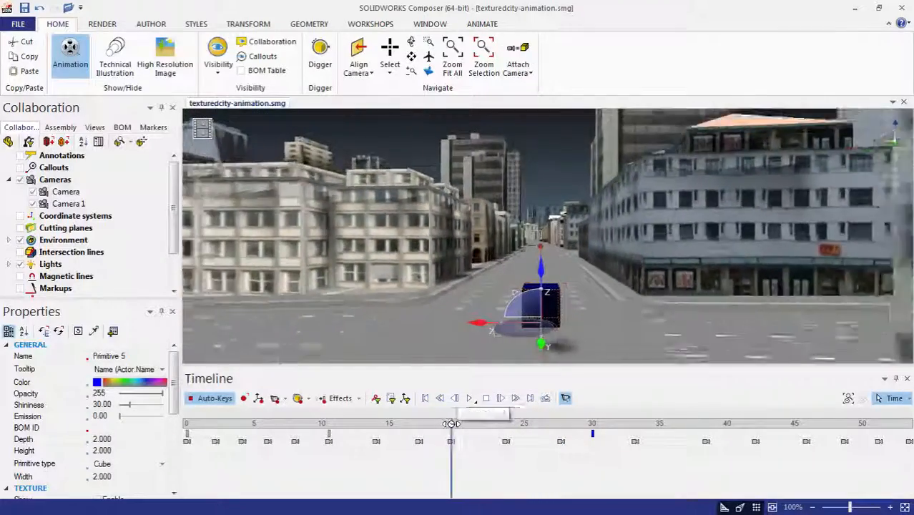
{"action": "left_click_drag", "start_coordinate": [451, 432], "coordinate": [355, 432]}
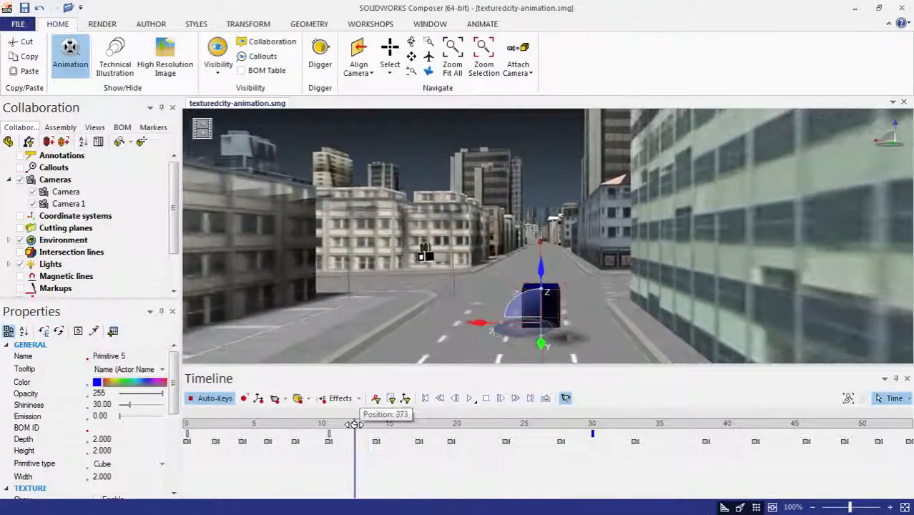
{"action": "left_click_drag", "start_coordinate": [355, 422], "coordinate": [309, 422]}
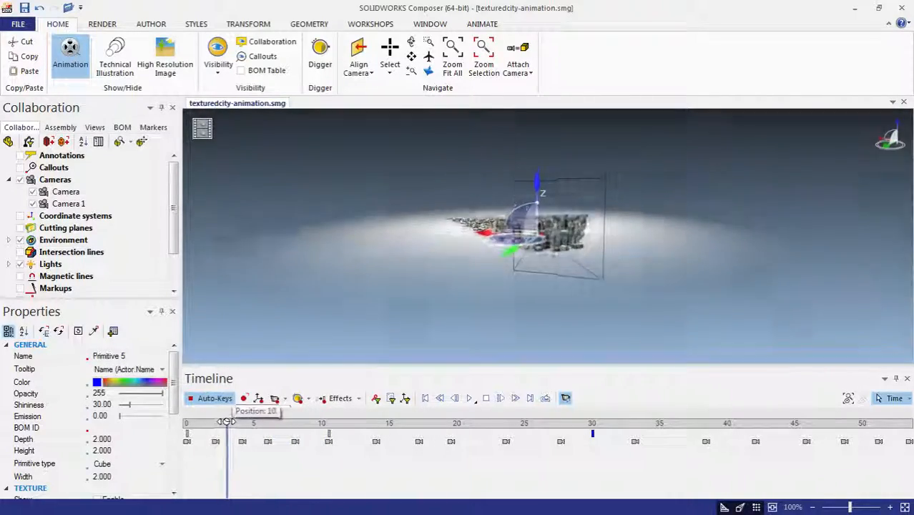
{"action": "left_click_drag", "start_coordinate": [227, 423], "coordinate": [209, 422]}
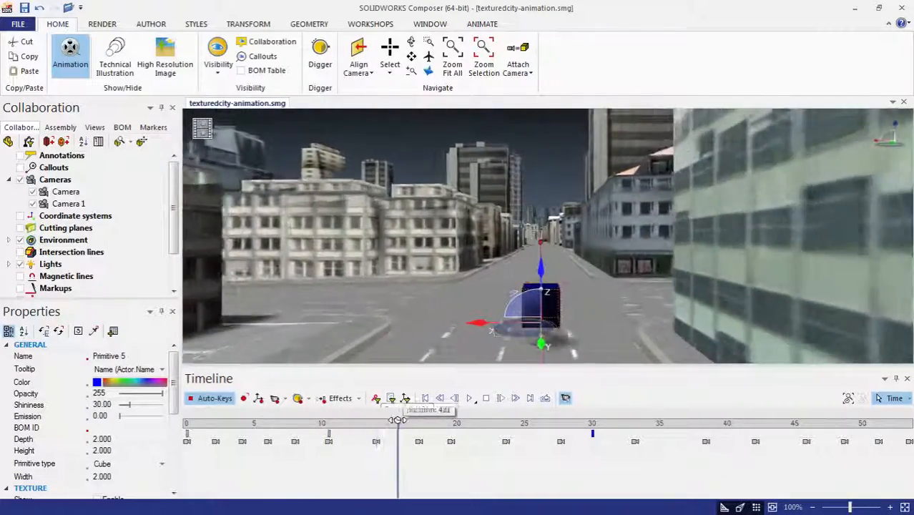
{"action": "left_click_drag", "start_coordinate": [398, 422], "coordinate": [549, 422]}
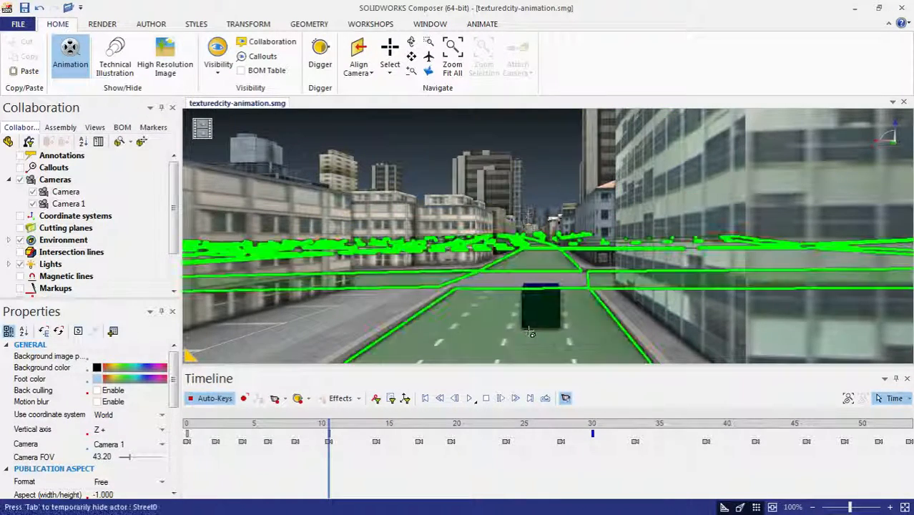
Set the camera to 'Free' mode so it detaches from the blue box.
{"action": "left_click", "coordinate": [517, 57]}
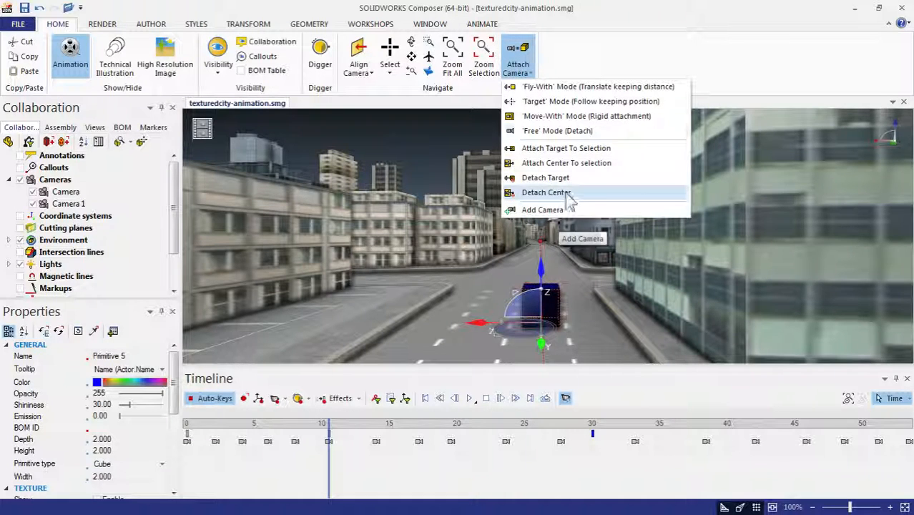
{"action": "mouse_move", "coordinate": [608, 140]}
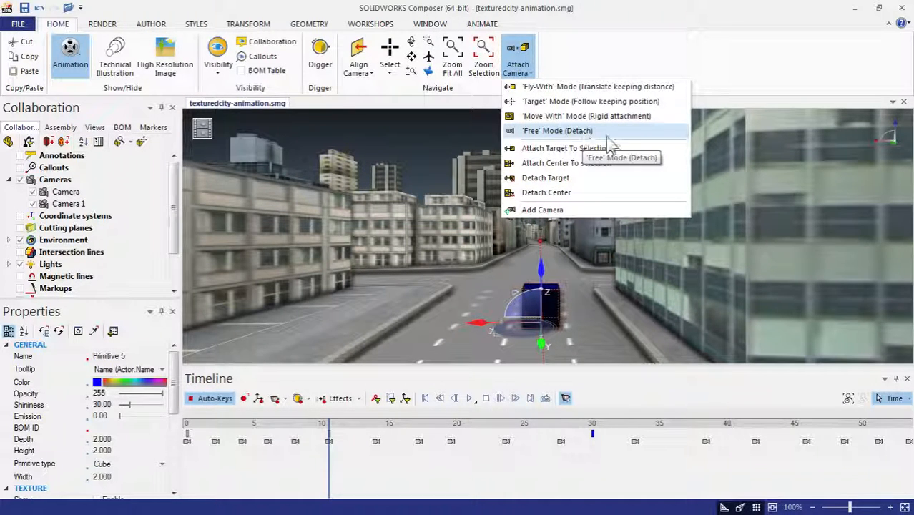
{"action": "left_click", "coordinate": [558, 131]}
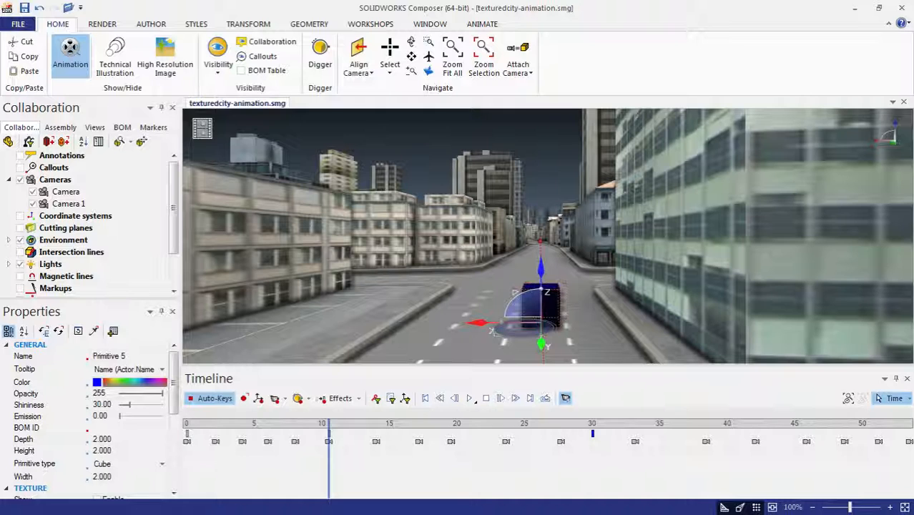